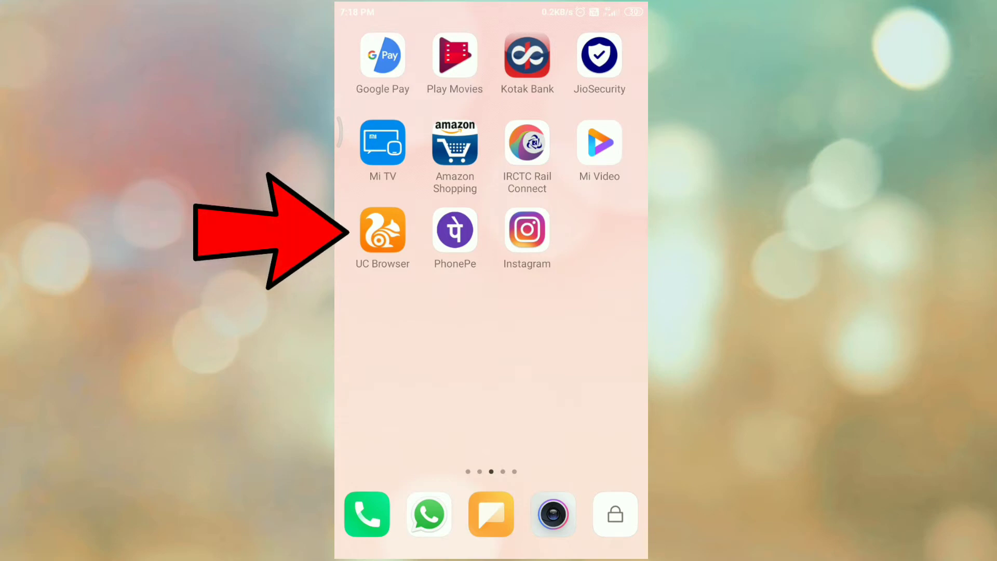
# Launch UC Browser from the Android home screen so the Snapdeal page loads
pyautogui.click(382, 230)
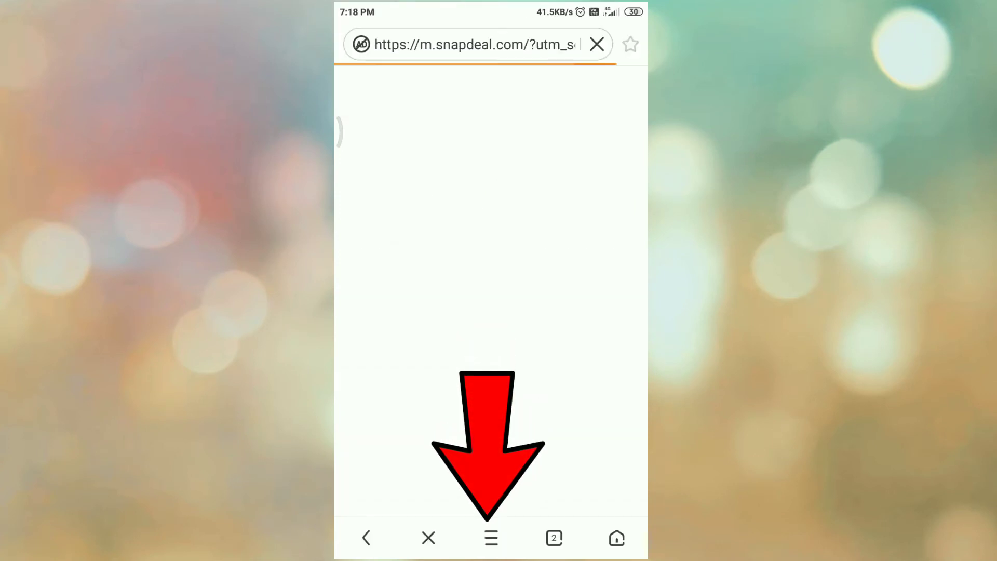
# Go from the main menu to the gear icon to reach the Settings list
pyautogui.click(490, 536)
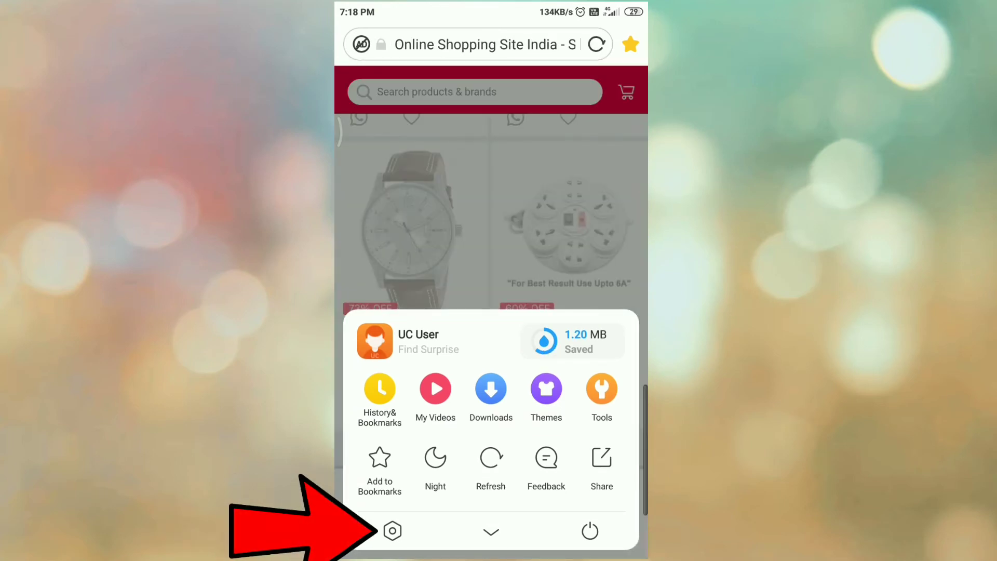
pyautogui.click(391, 531)
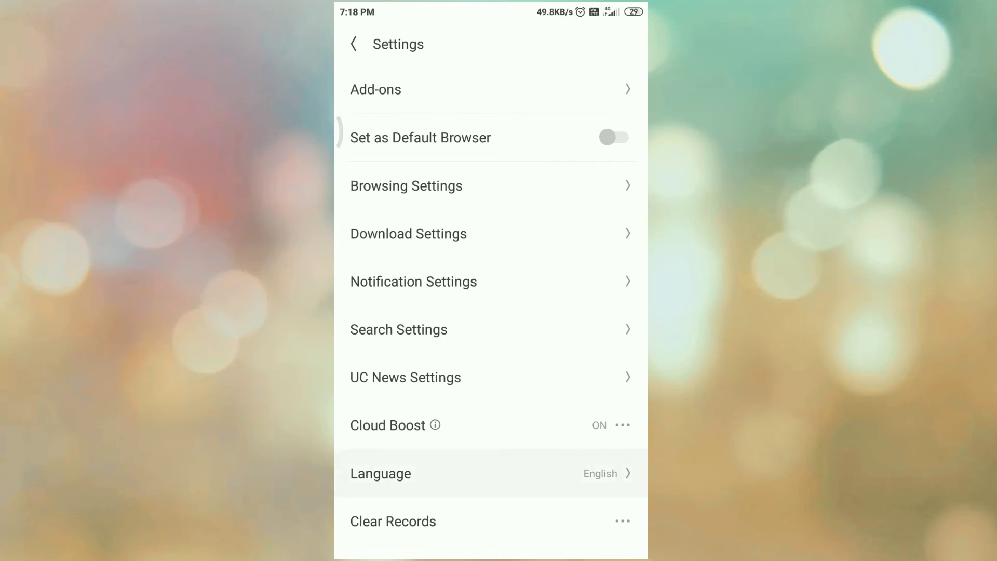
# Use Reset to Default and confirm, getting the 'Reset to default successfully' toast
pyautogui.scroll(-3)
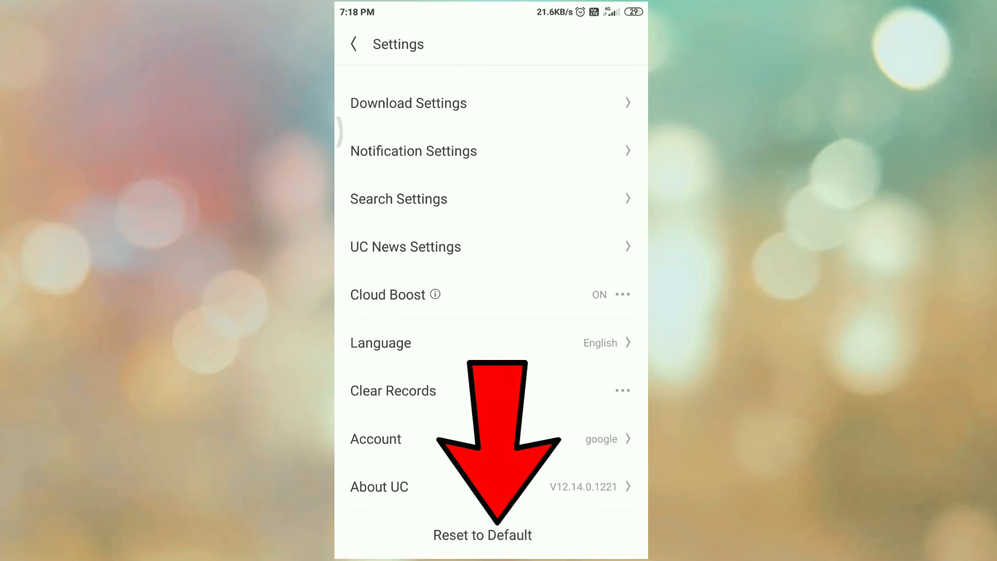
pyautogui.click(481, 534)
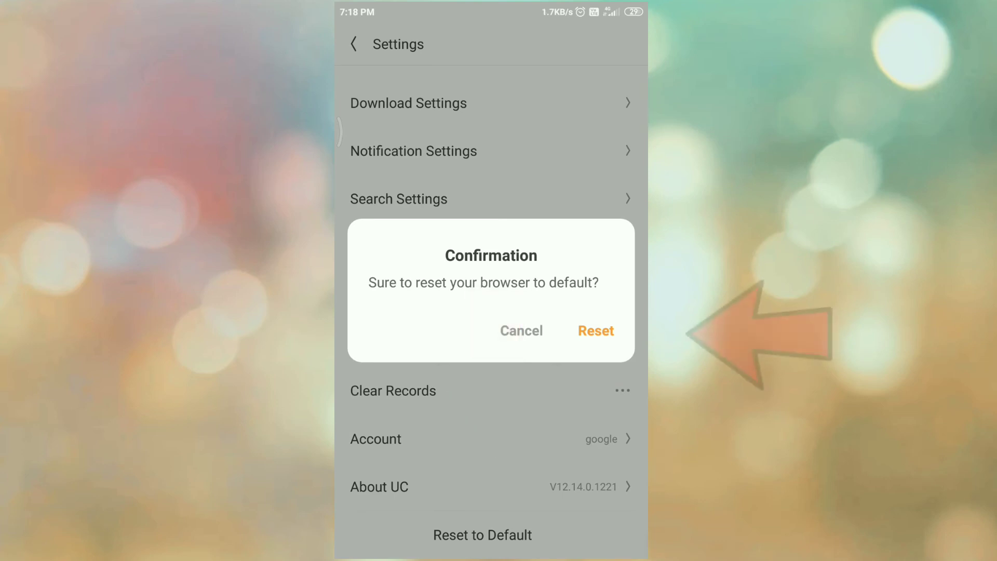
pyautogui.click(595, 330)
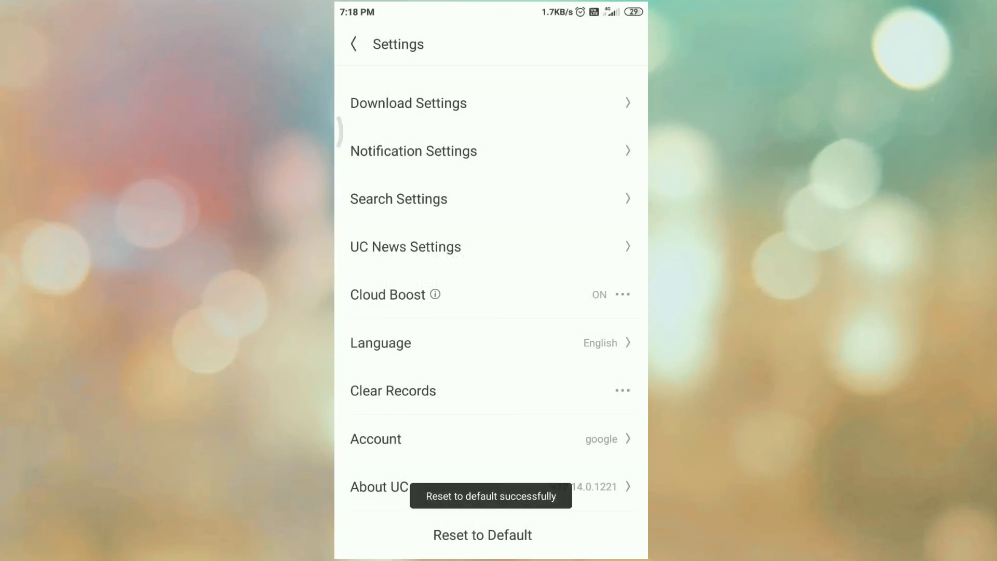